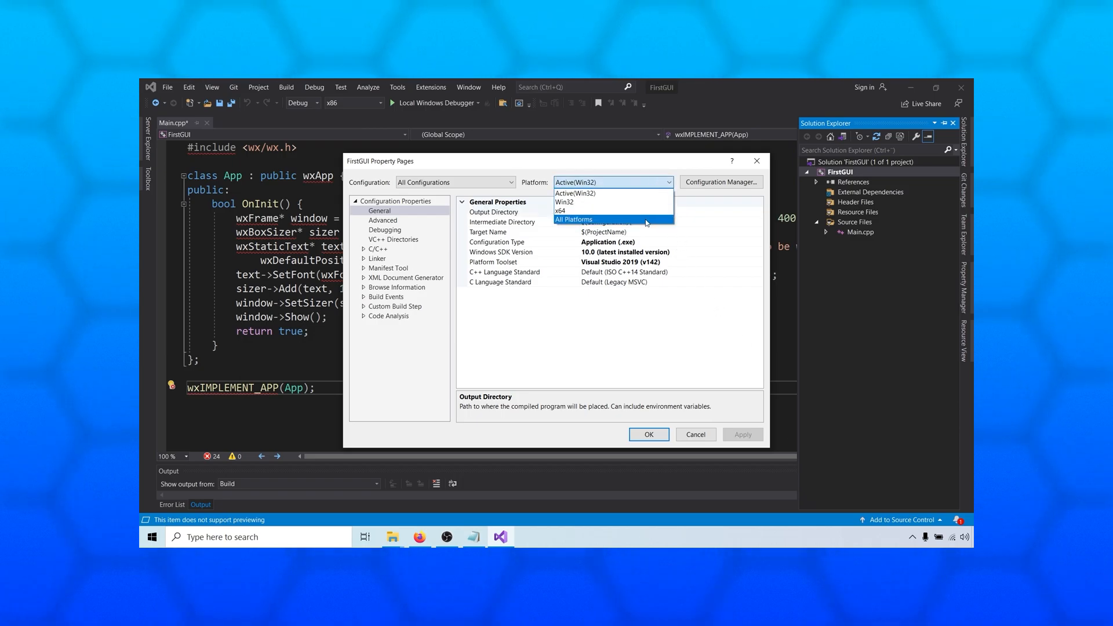
Step: For All Platforms, add the $(WXWIN)\include directories and set the linker SubSystem to Windows
left_click(574, 219)
type("$(WXWIN)\\include\\")
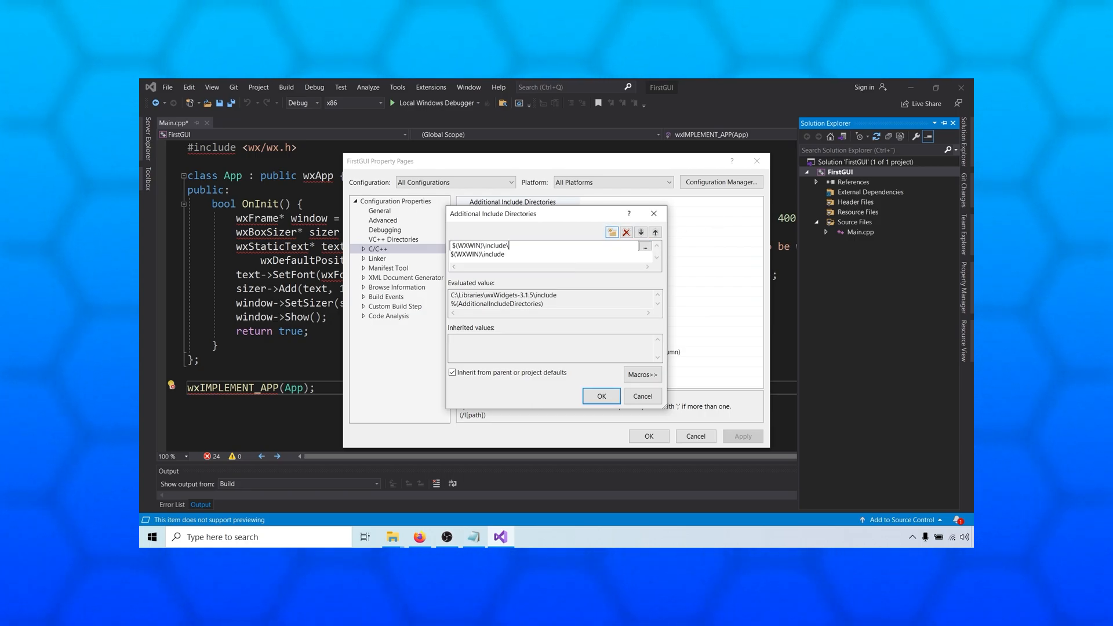
left_click(601, 397)
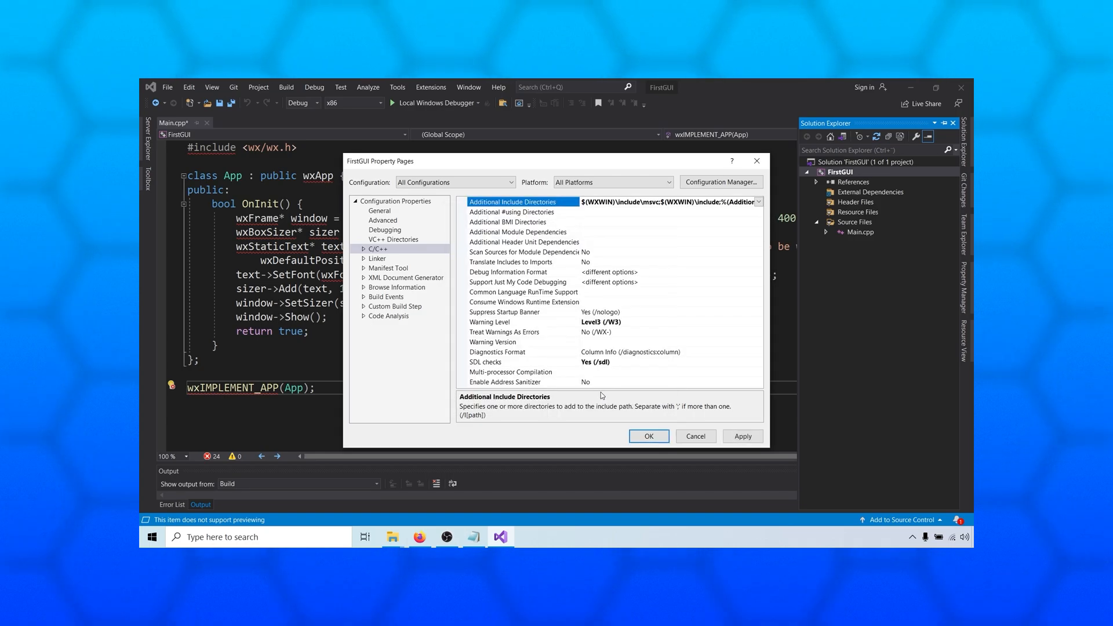
left_click(377, 259)
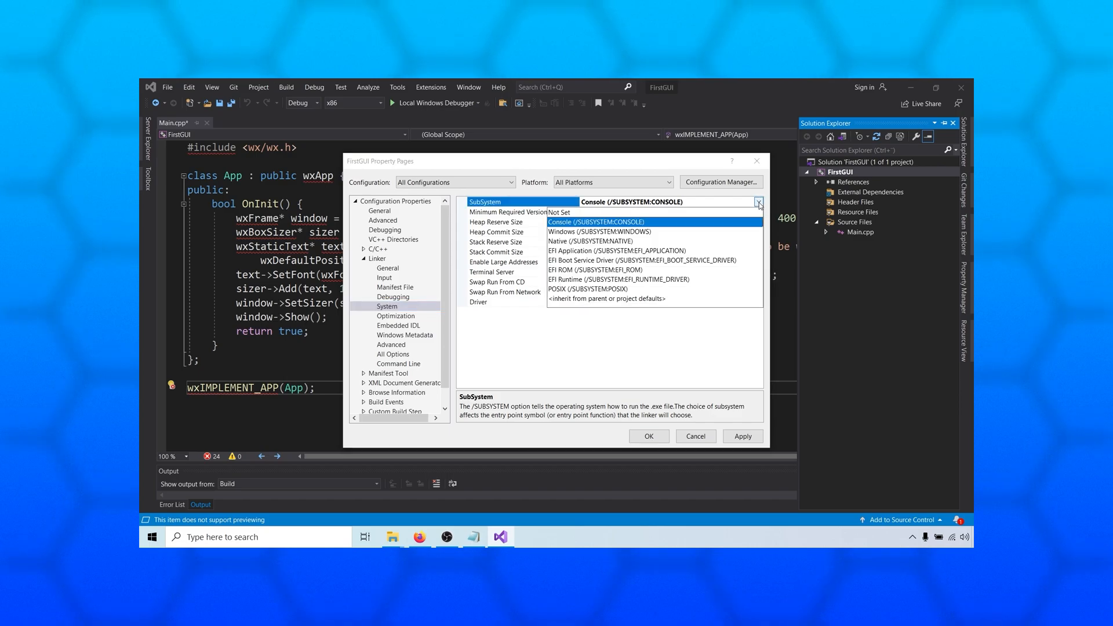
left_click(590, 232)
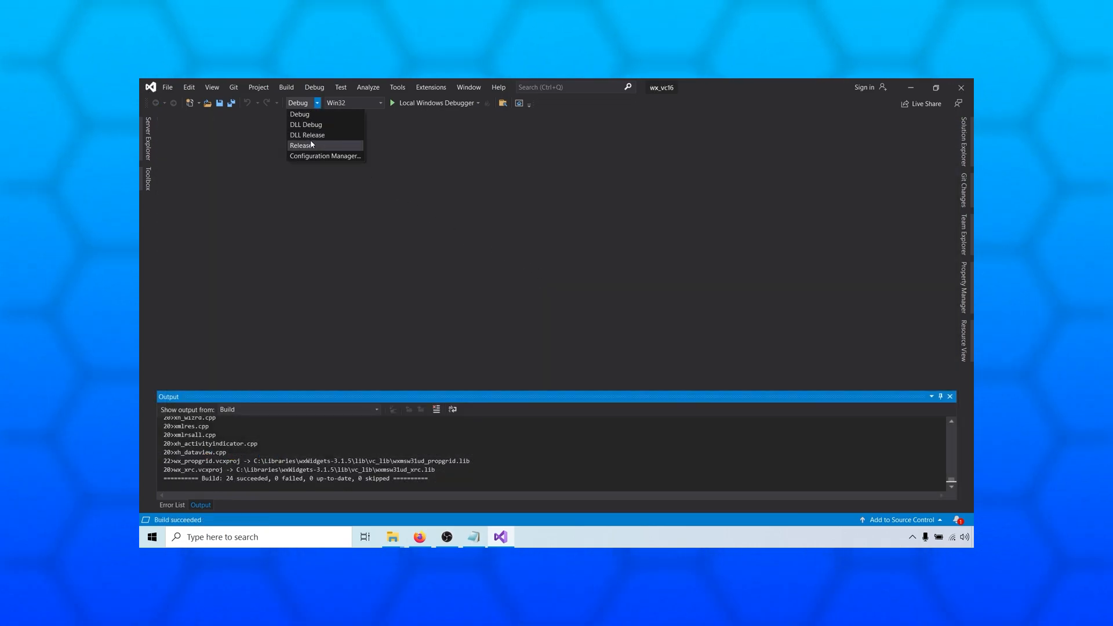
Step: Switch the wx_vc16 solution to the Release configuration on the x64 platform
left_click(300, 145)
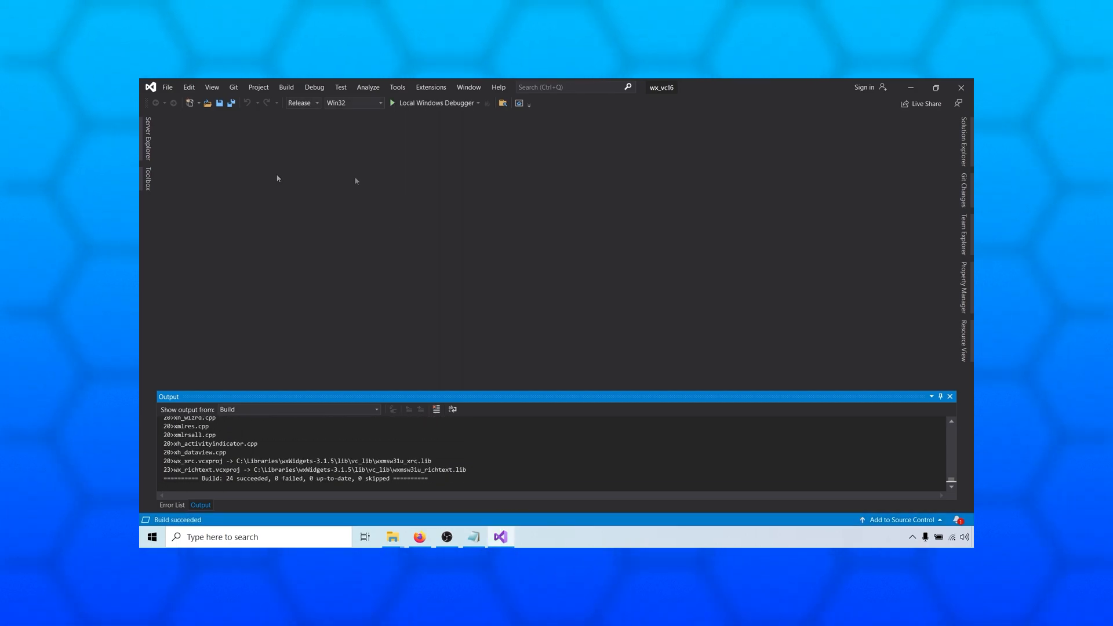
left_click(378, 103)
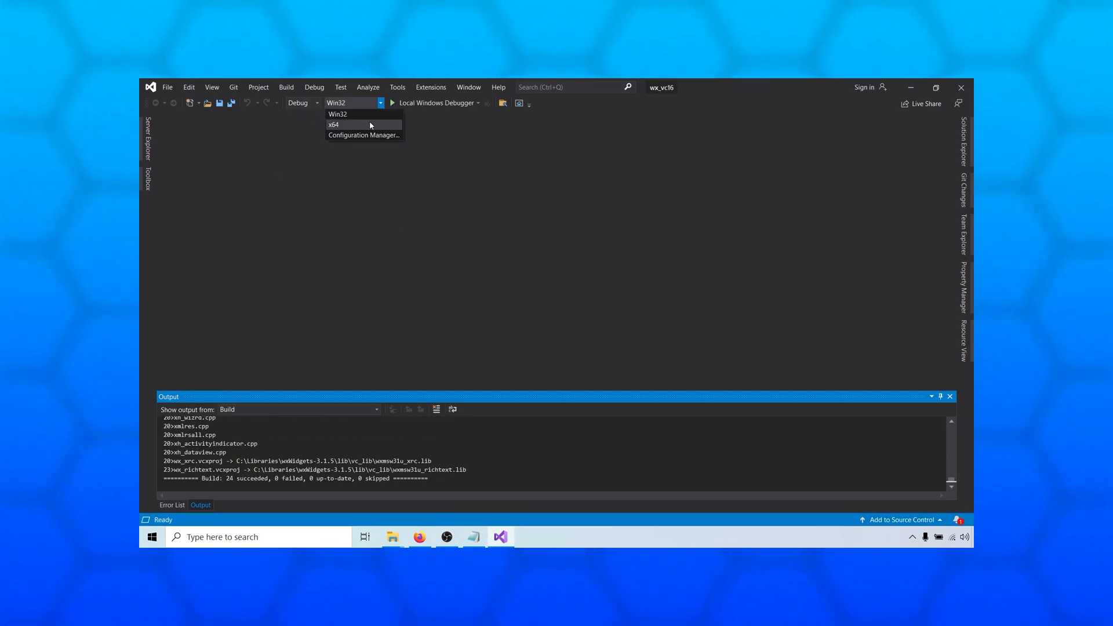
left_click(334, 126)
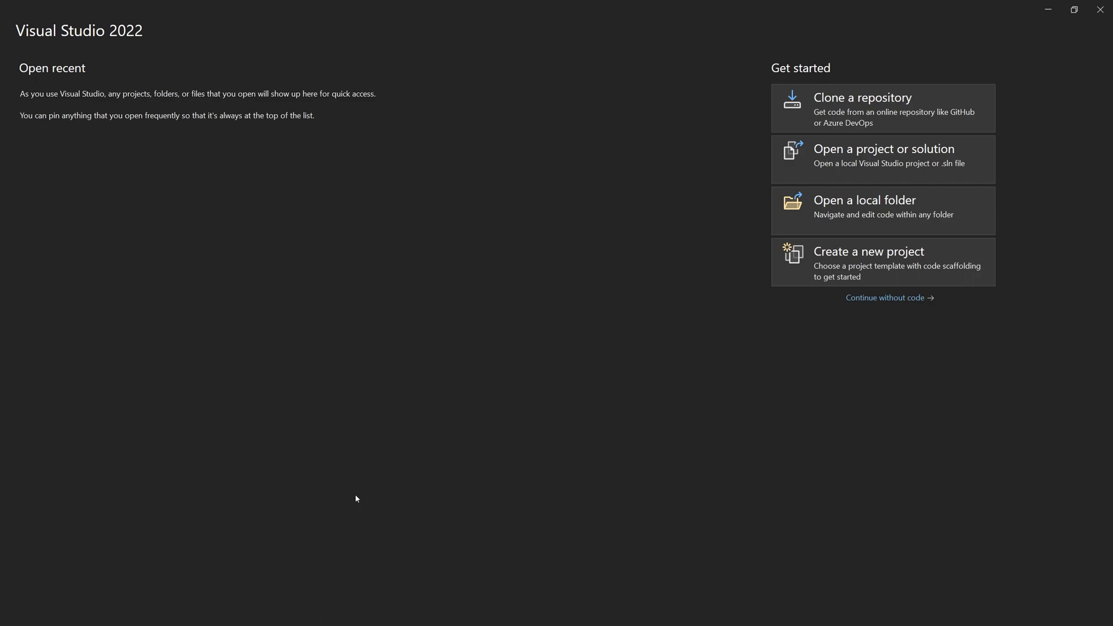
mouse_move(964, 255)
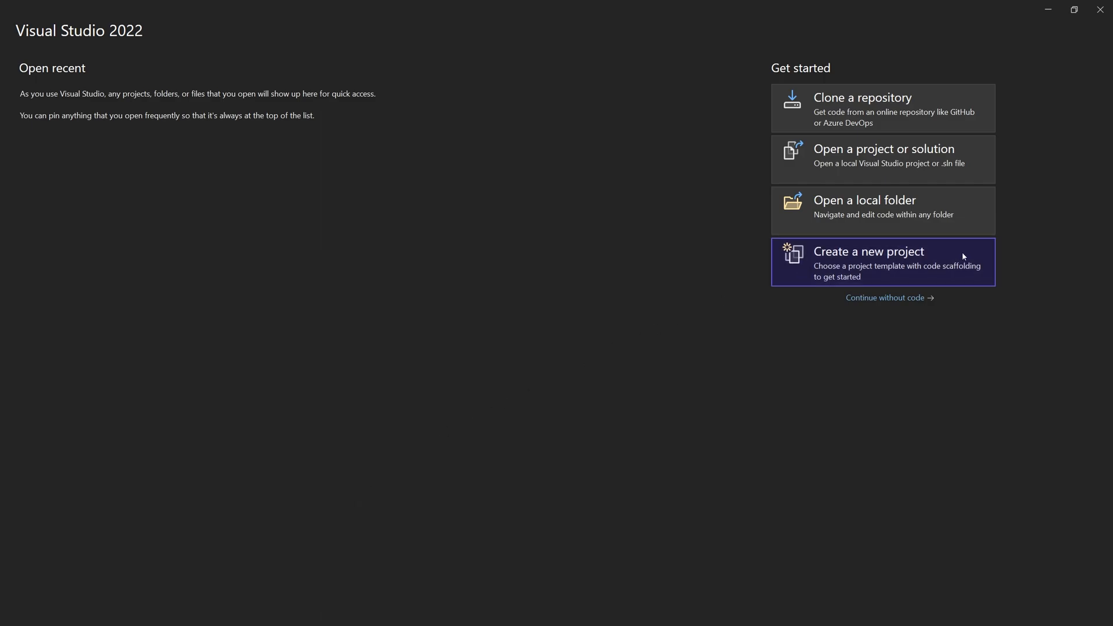
Step: Create a new Empty Project named FastGuiSetup
left_click(883, 261)
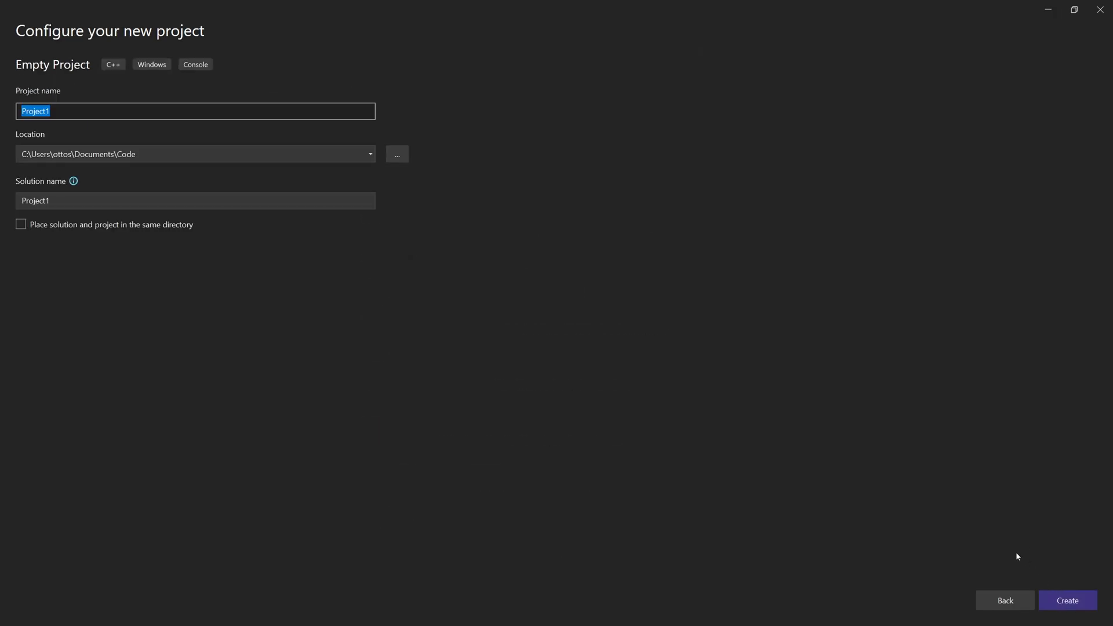
type("FastG")
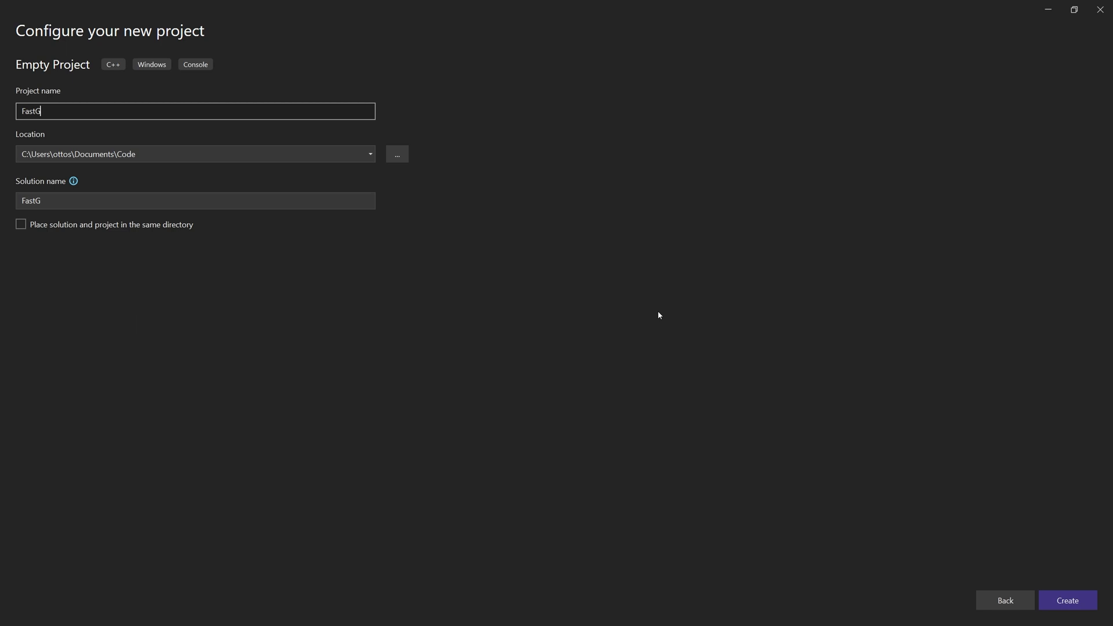
type("uiSetup")
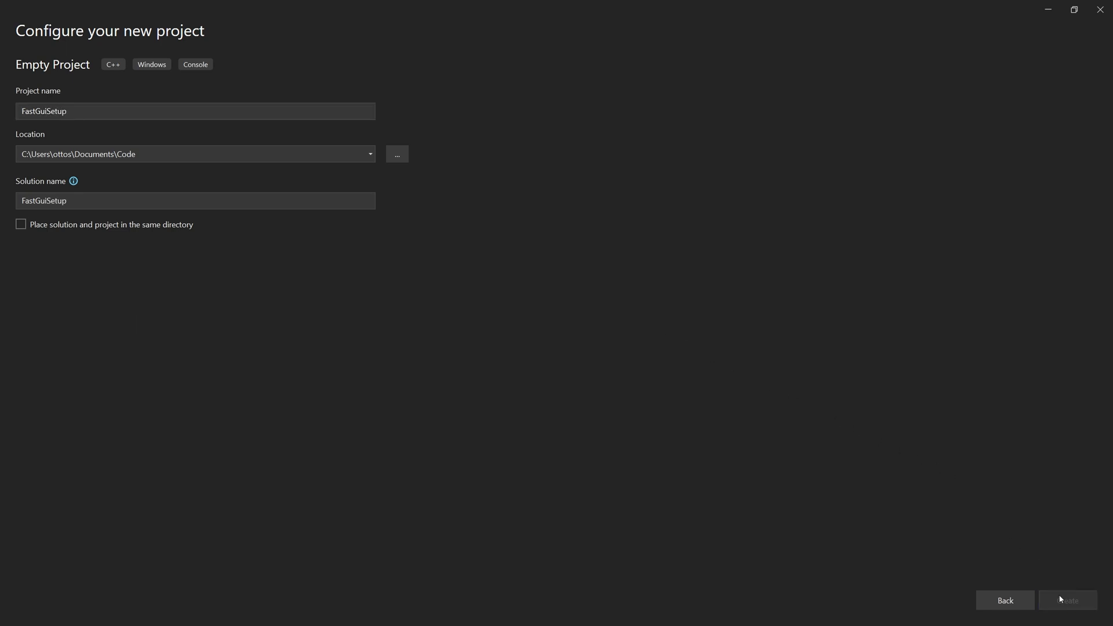
left_click(1067, 599)
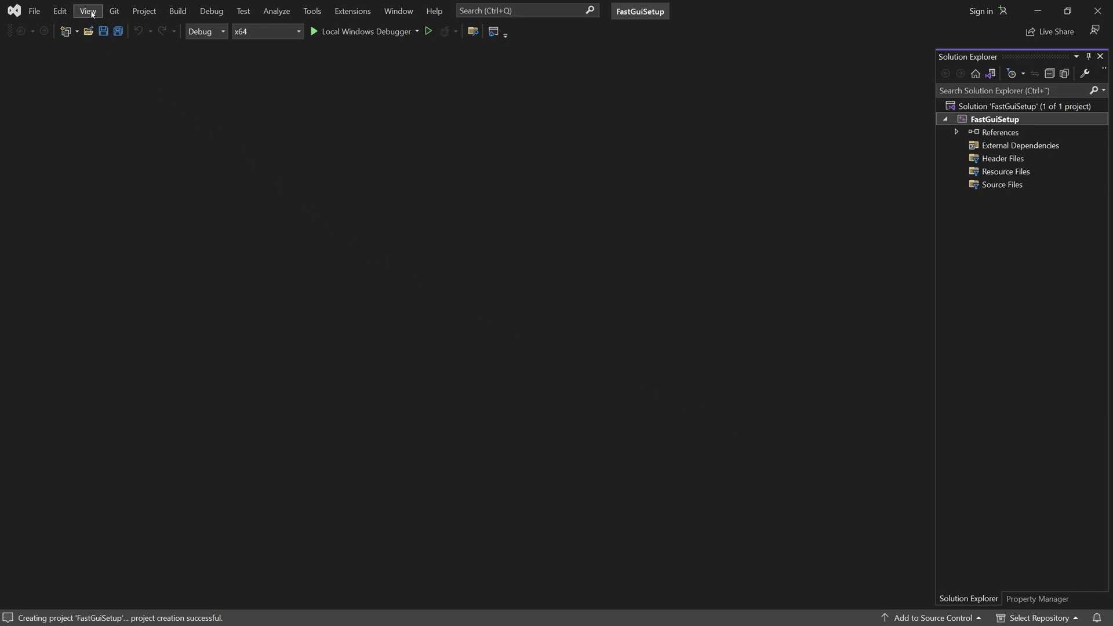
Step: Show the Property Manager and choose Add Existing Property Sheet for FastGuiSetup
left_click(87, 11)
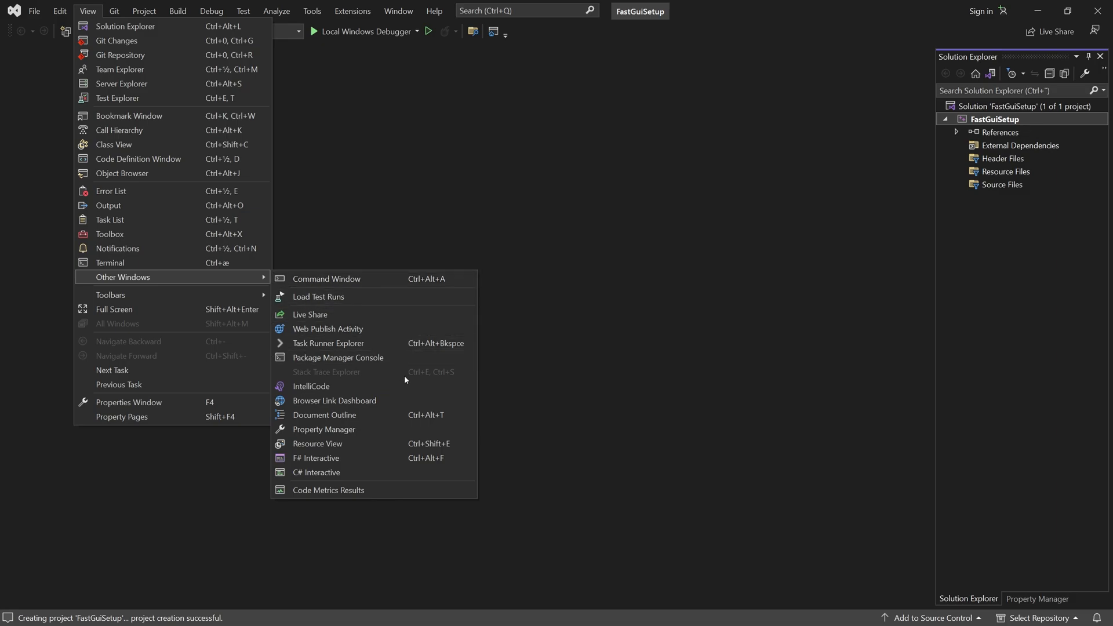
left_click(323, 431)
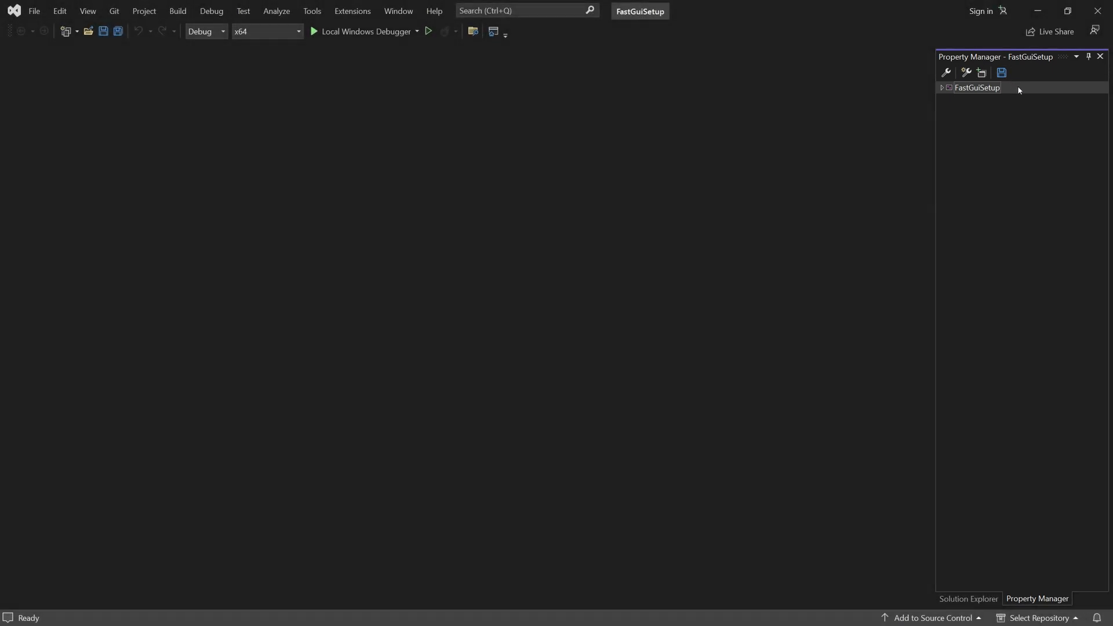
right_click(977, 87)
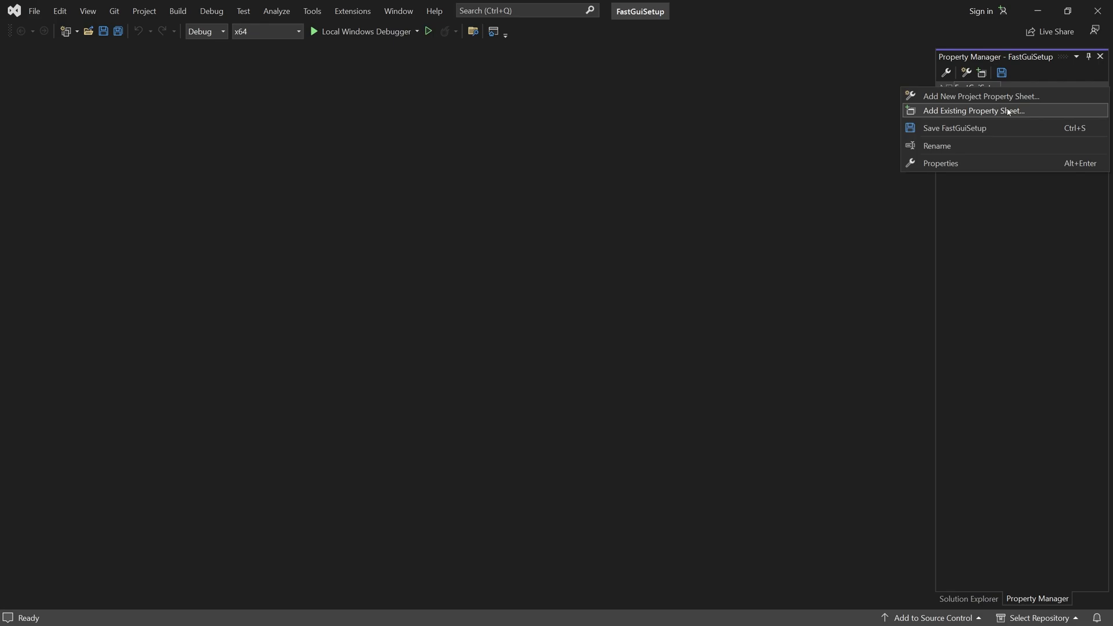
left_click(973, 110)
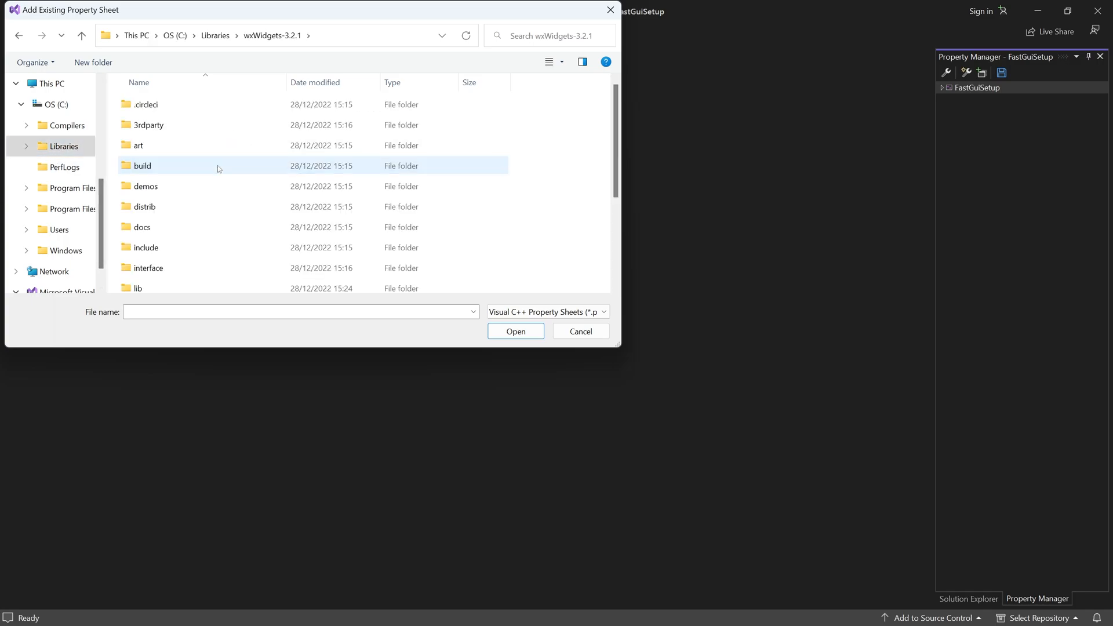
Step: Select wxwidgets.props from C:\Libraries\wxWidgets-3.2.1 and add it to the project
scroll("down", 3)
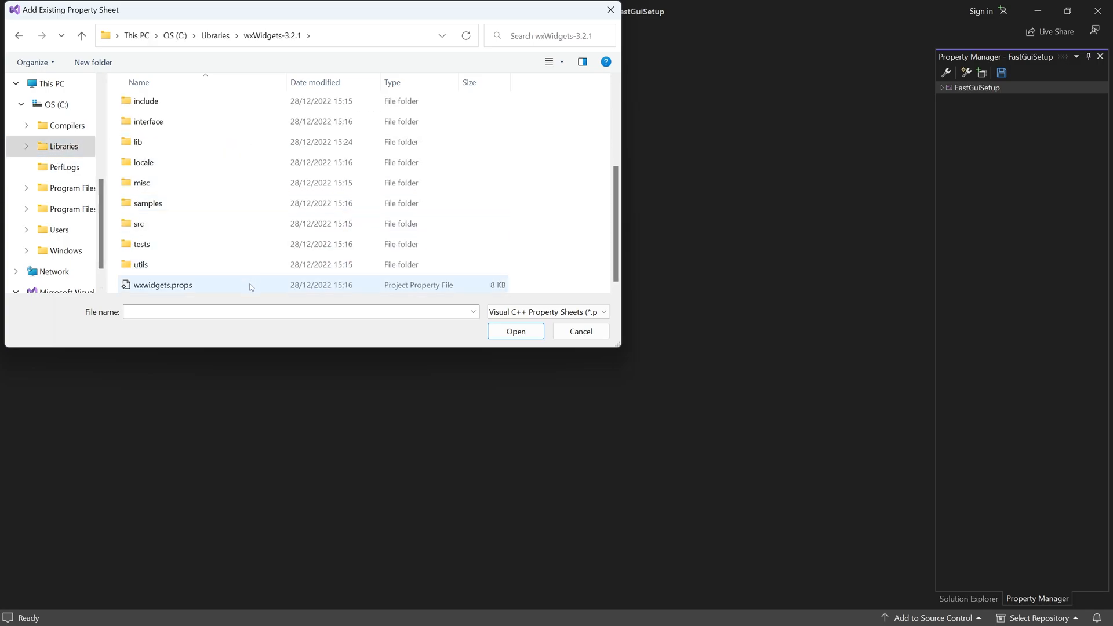
left_click(163, 285)
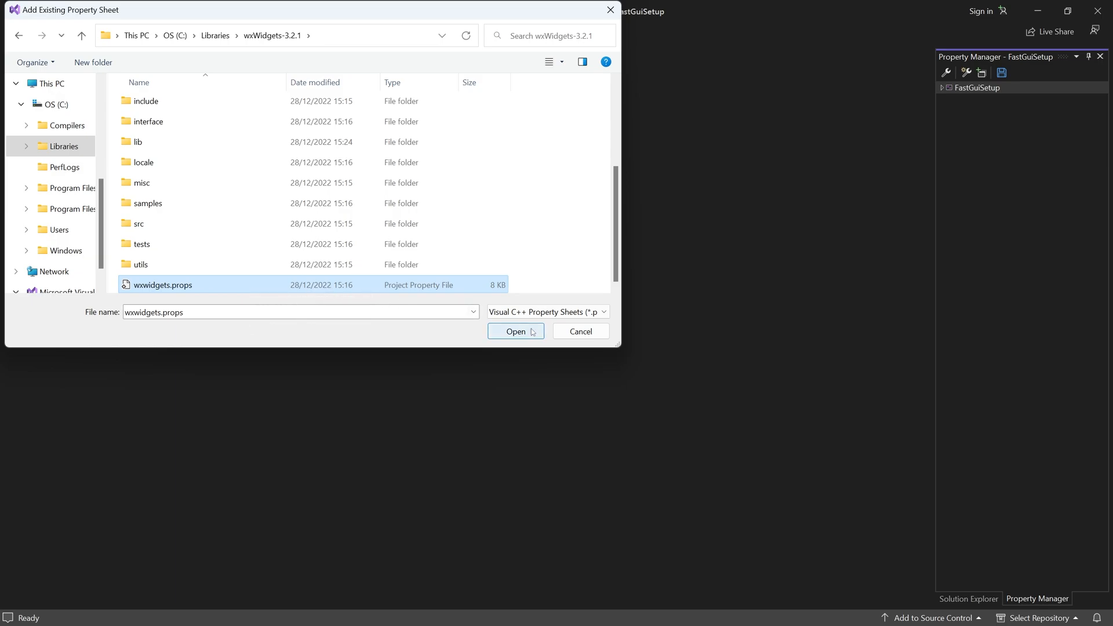
left_click(515, 330)
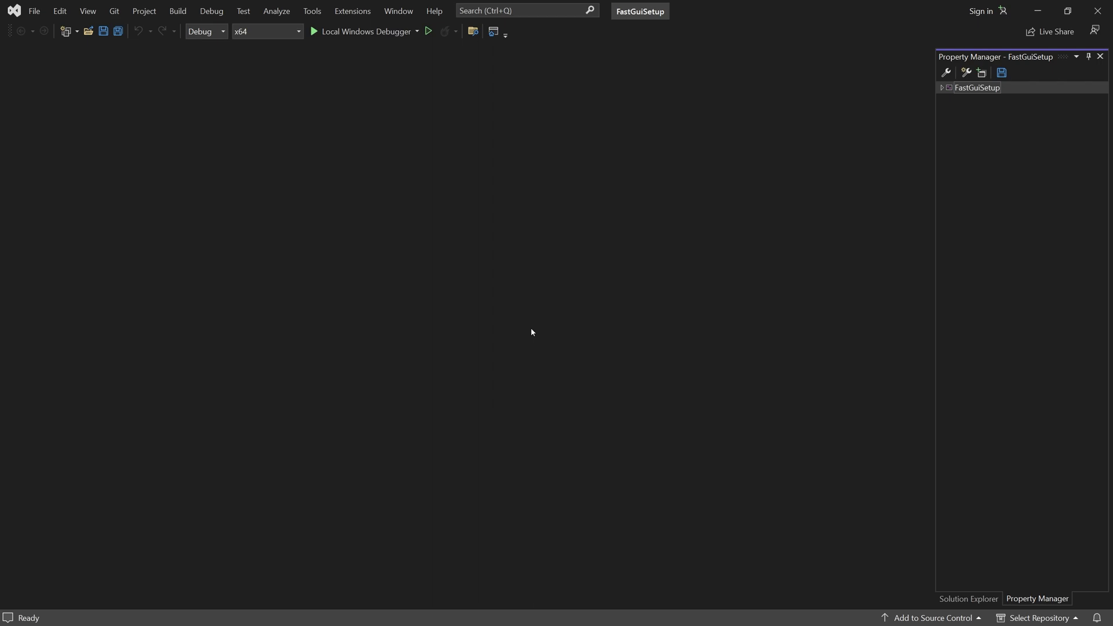
mouse_move(896, 536)
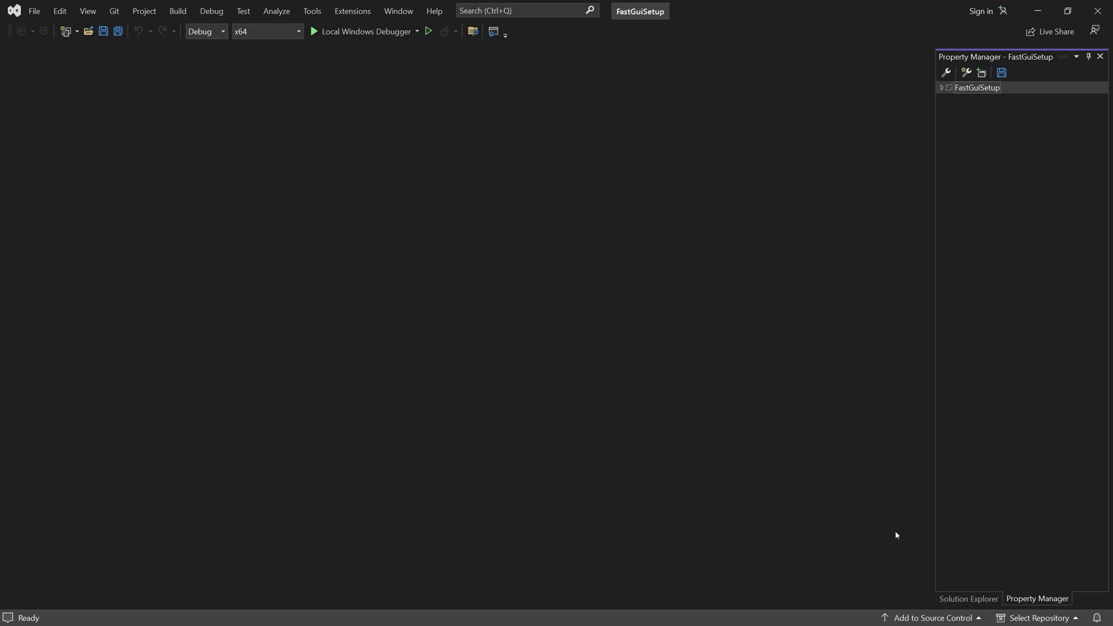
Step: Return to the Solution Explorer showing FastGuiSetup's References and source folders
left_click(967, 599)
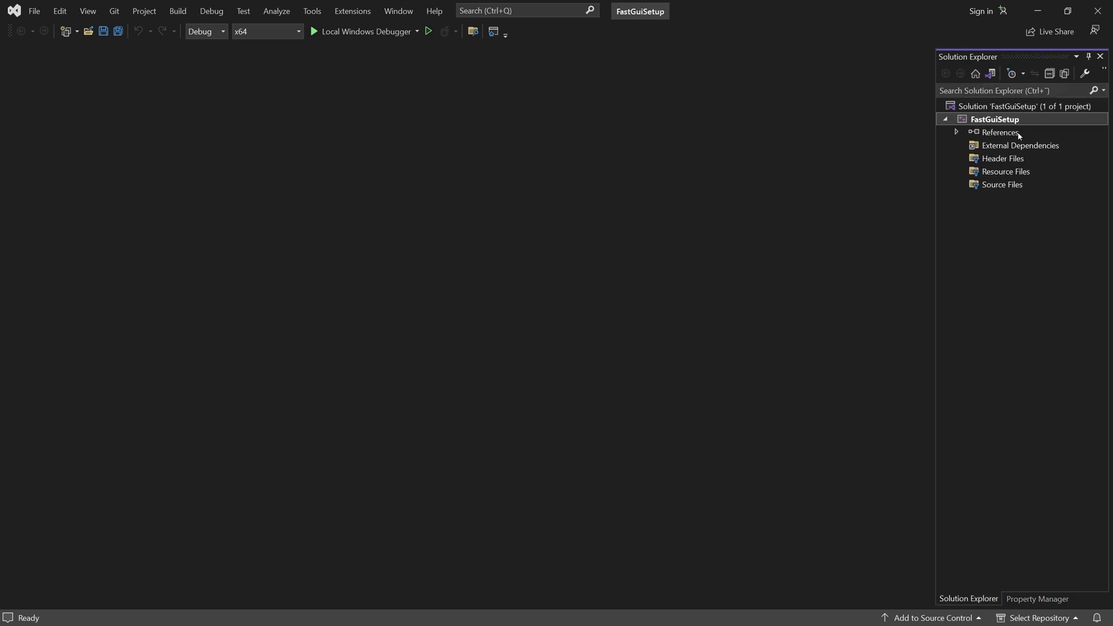
Step: In FastGuiSetup's Property Pages set Linker > System > SubSystem to Windows (/SUBSYSTEM:WINDOWS) and confirm
right_click(997, 118)
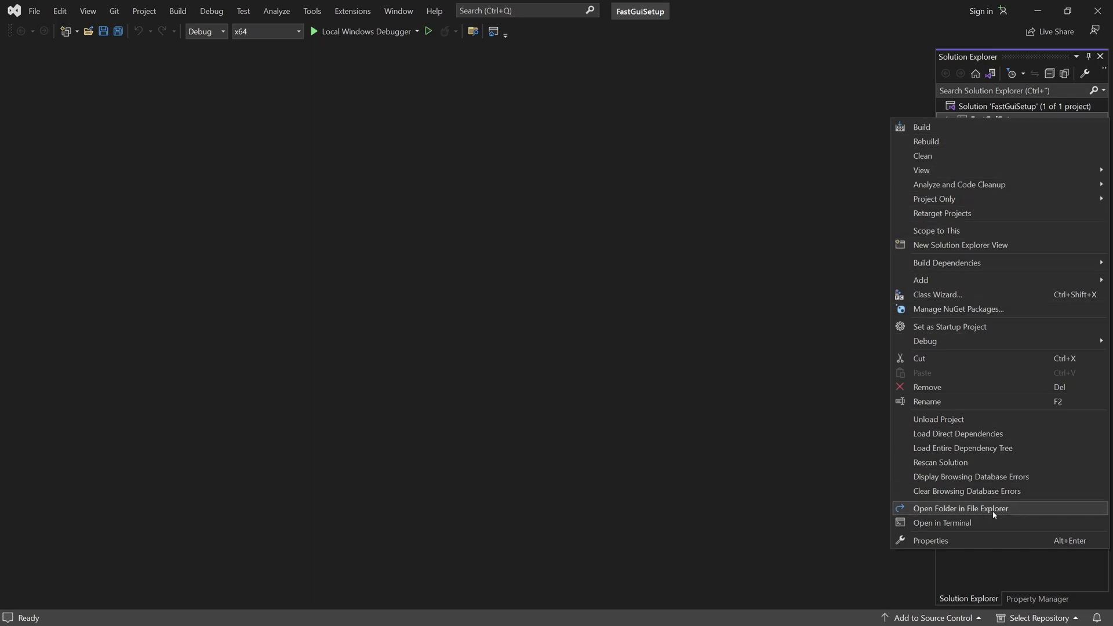
left_click(932, 541)
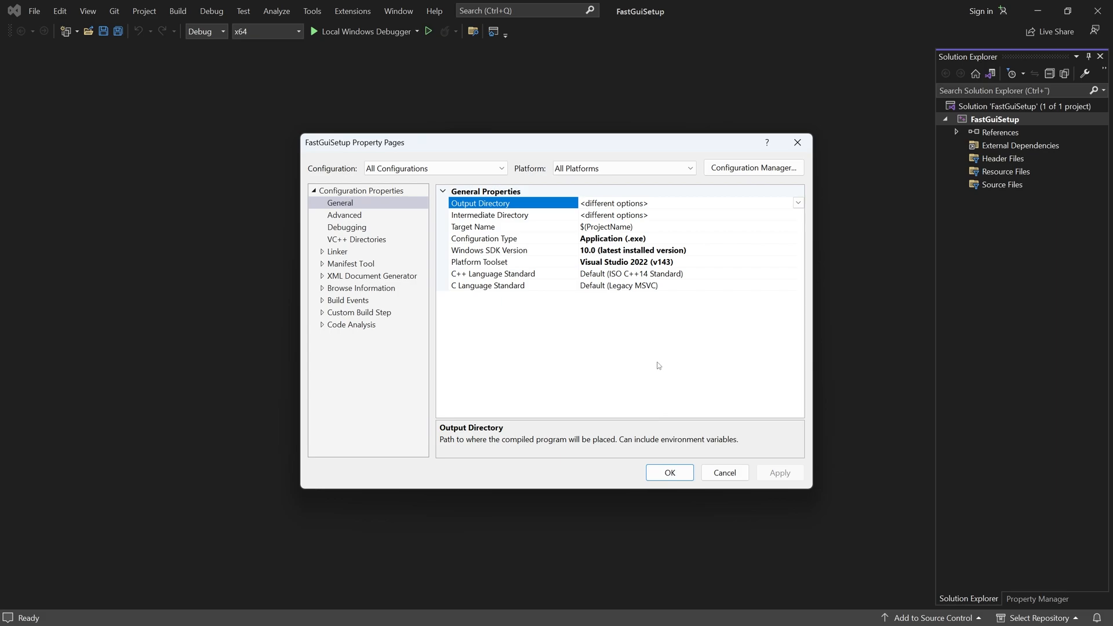
left_click(323, 251)
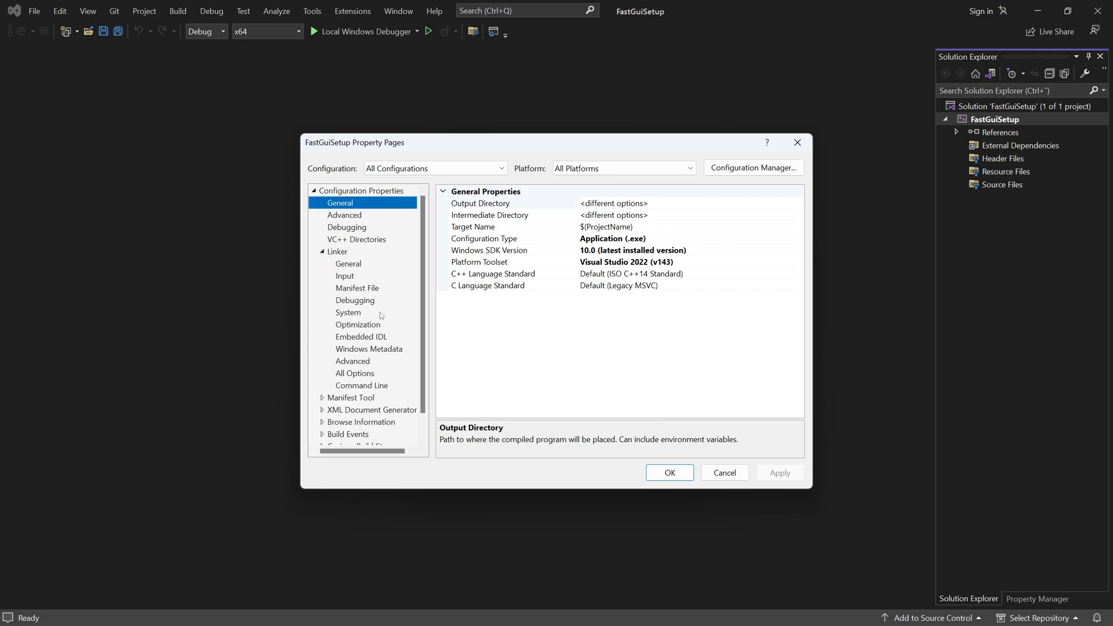
left_click(347, 312)
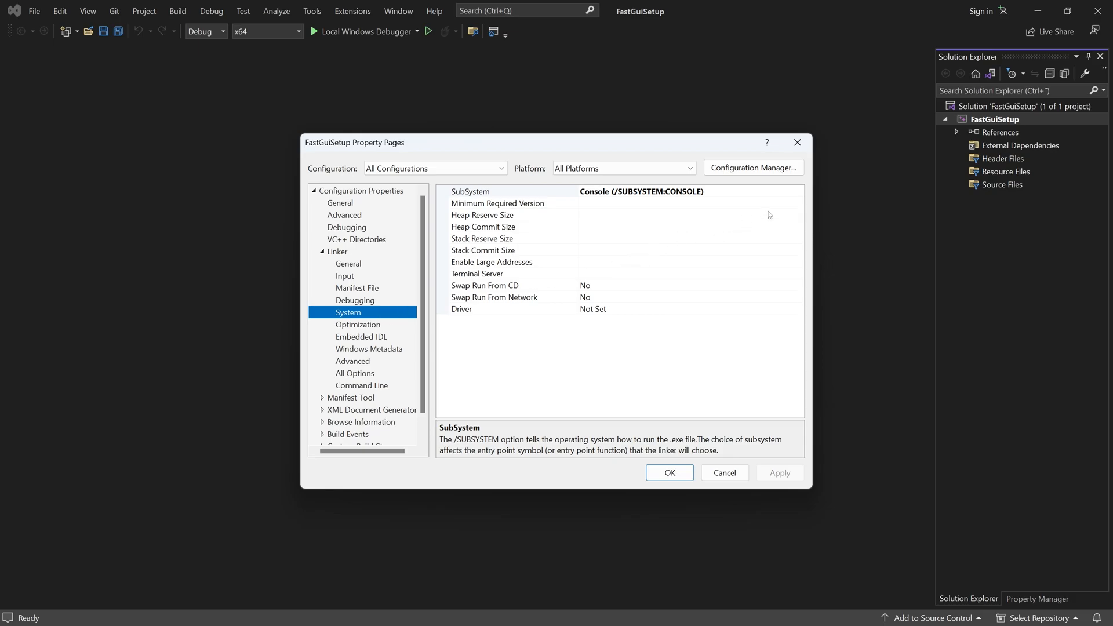
left_click(798, 191)
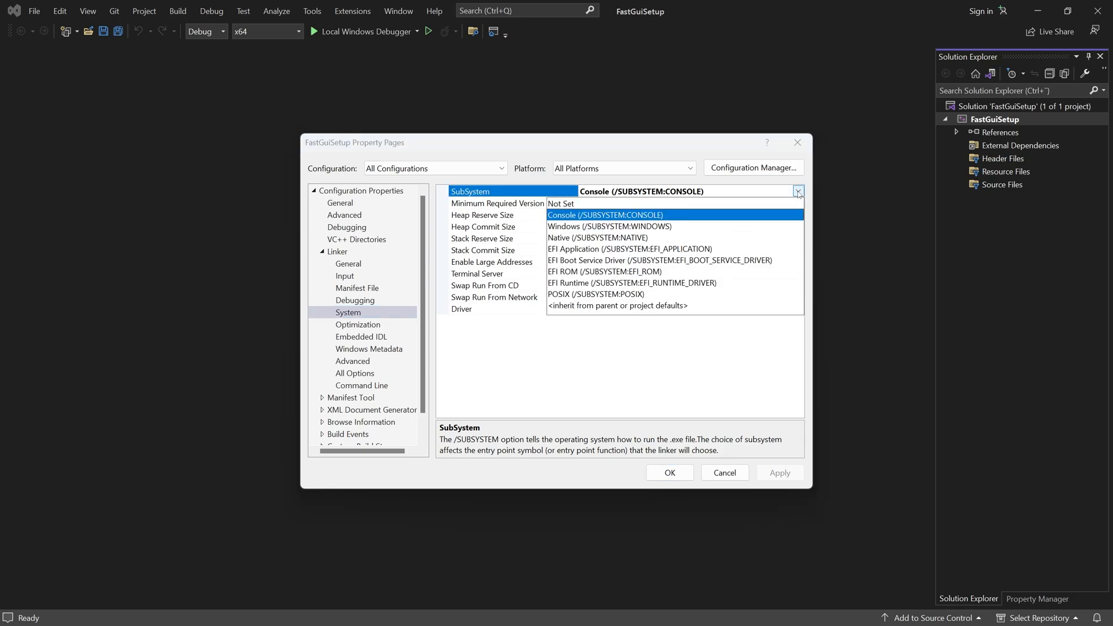
left_click(609, 226)
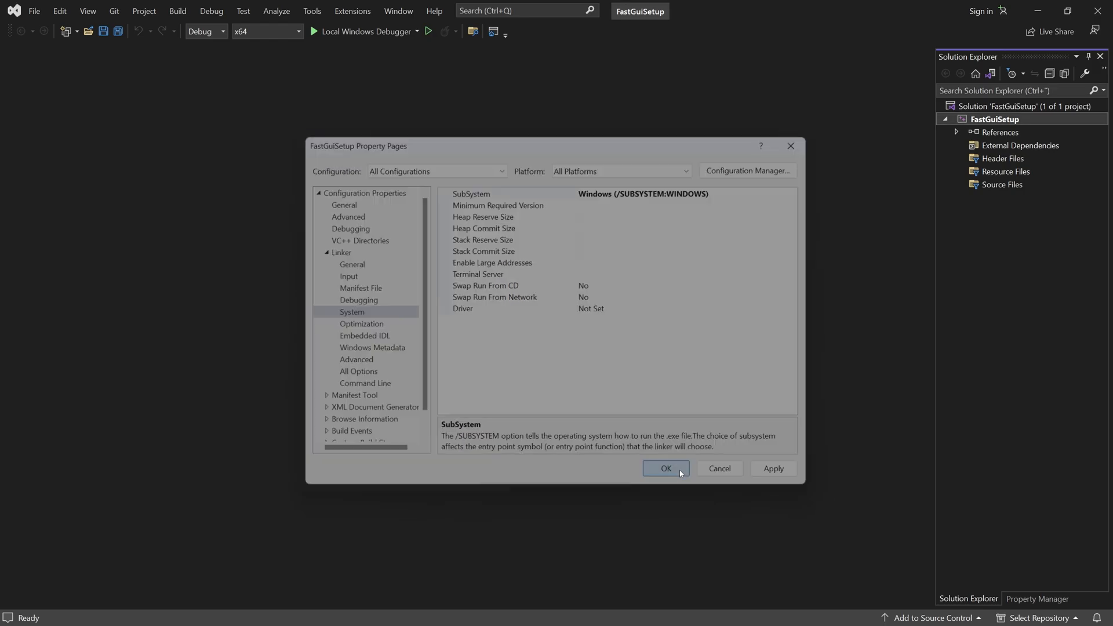
left_click(665, 468)
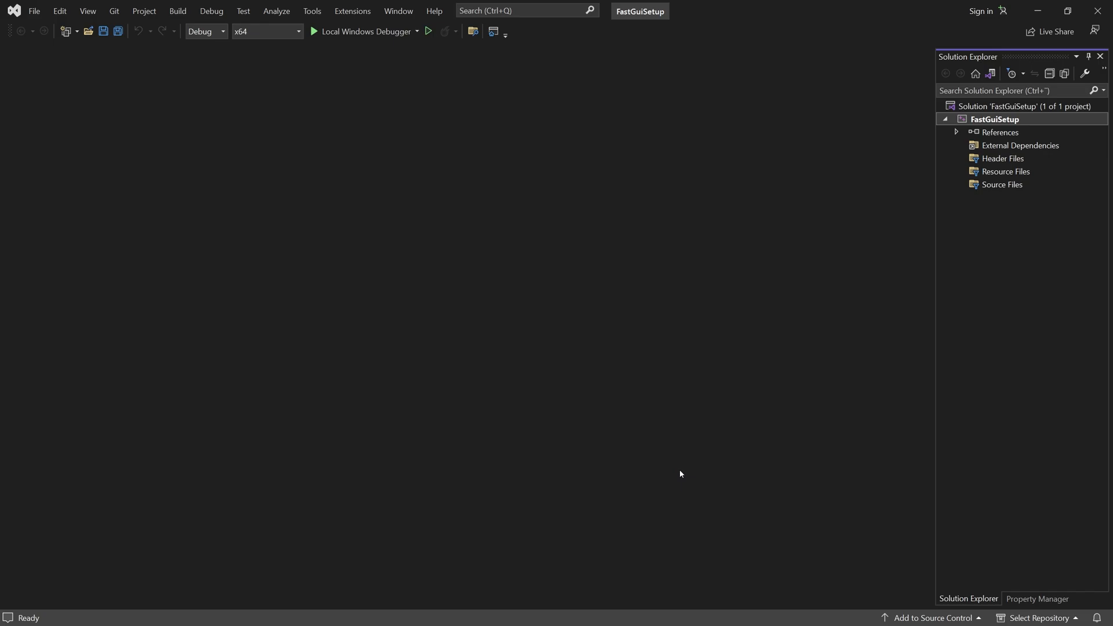
mouse_move(1021, 161)
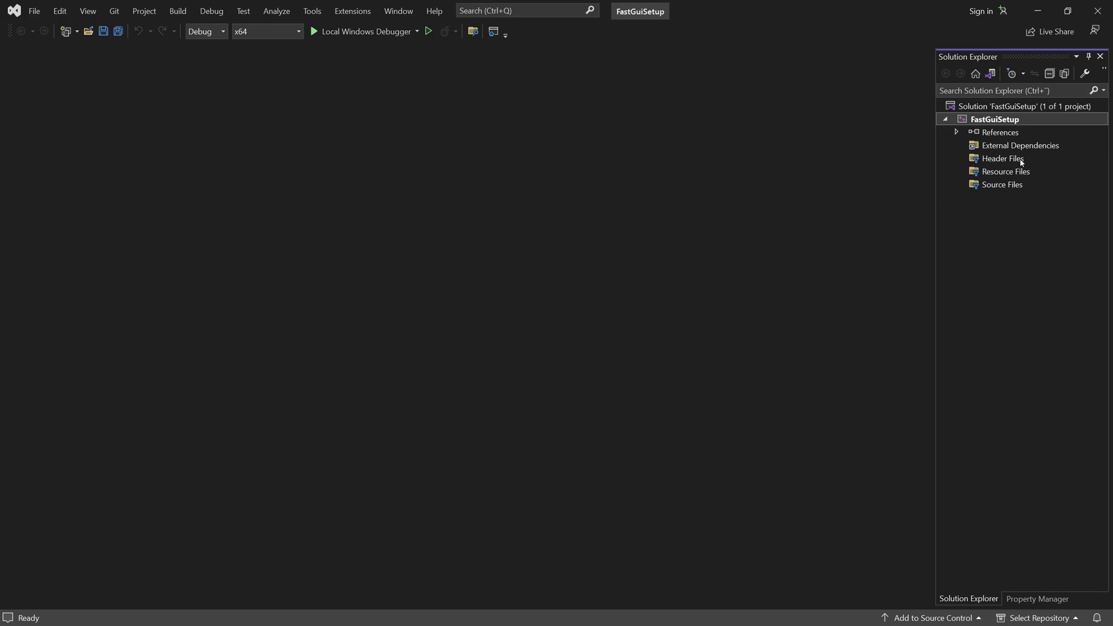
Step: Add a new C++ File (.cpp) named Main.cpp to the project's Source Files
right_click(995, 119)
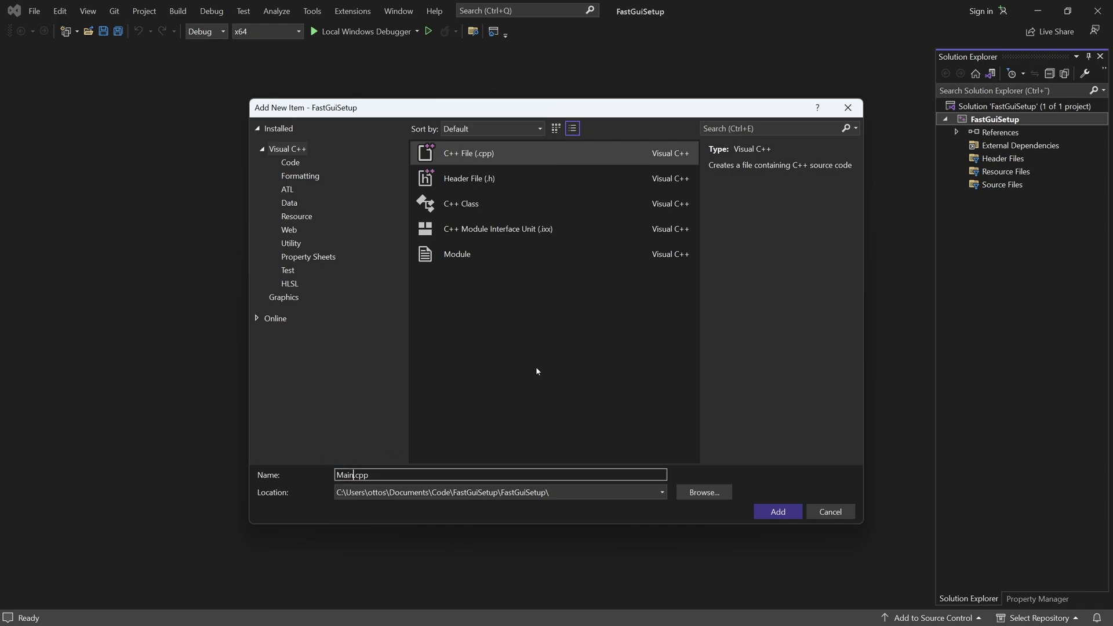
left_click(778, 512)
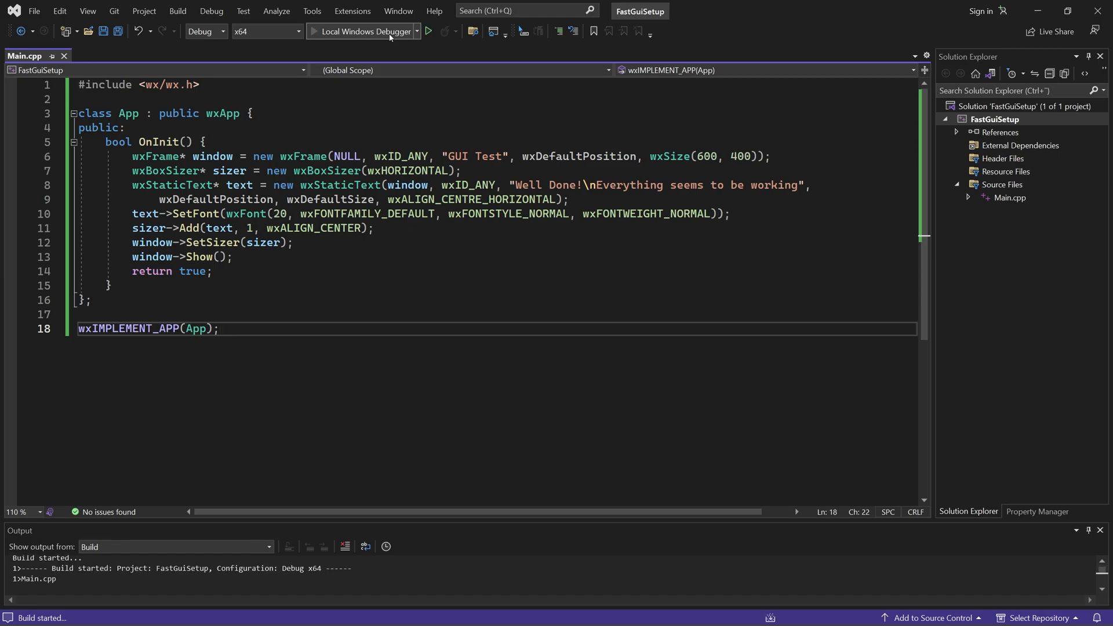
Step: Run FastGuiSetup with the Local Windows Debugger so the GUI Test window shows 'Well Done!'
left_click(428, 31)
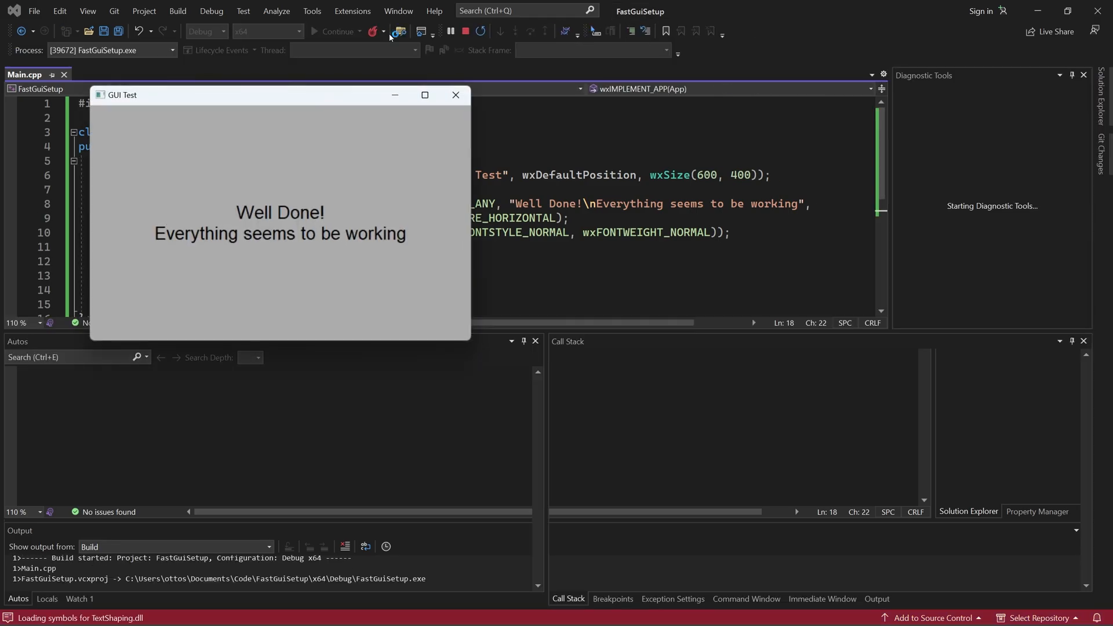